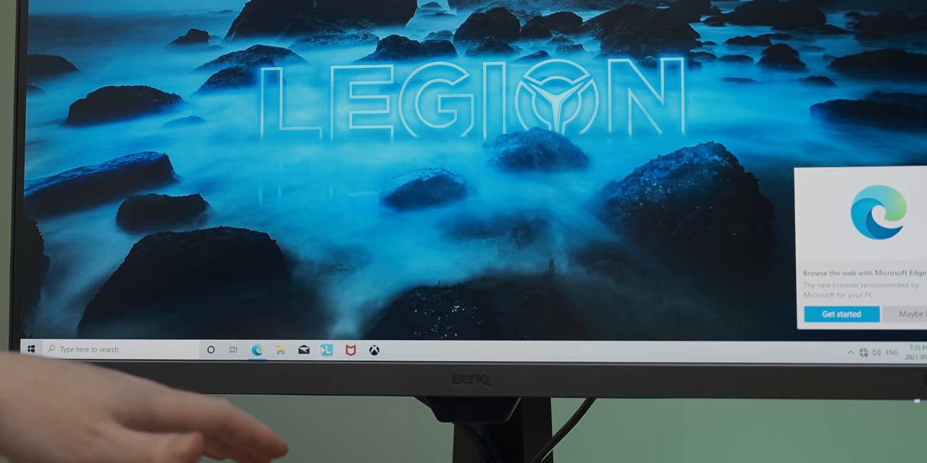
- Bring up the Start menu and browse down through the installed apps list
left_click(29, 351)
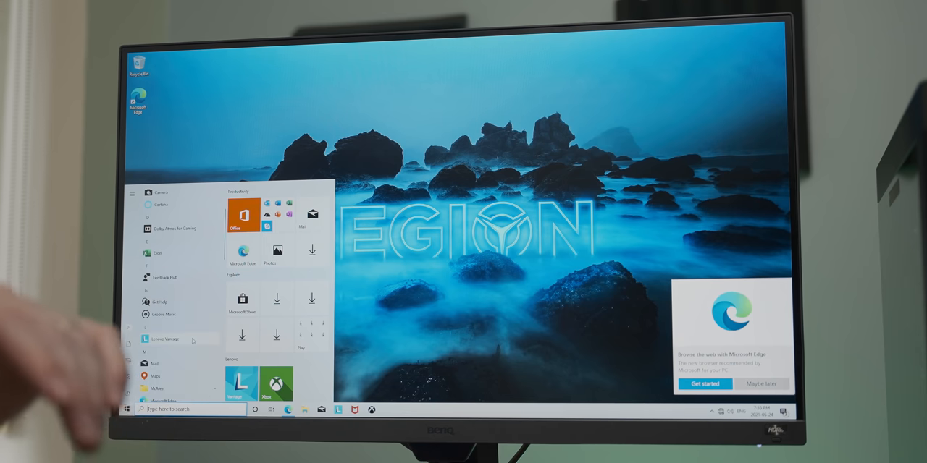
scroll("down", 3)
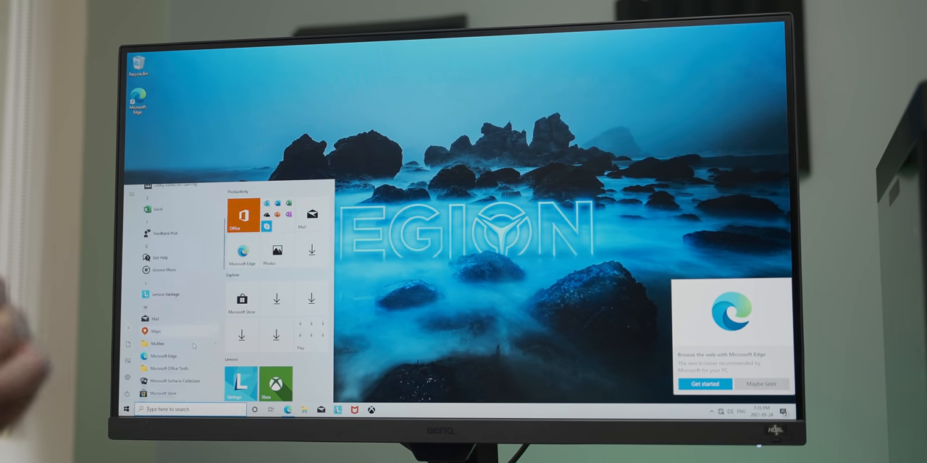
scroll("down", 3)
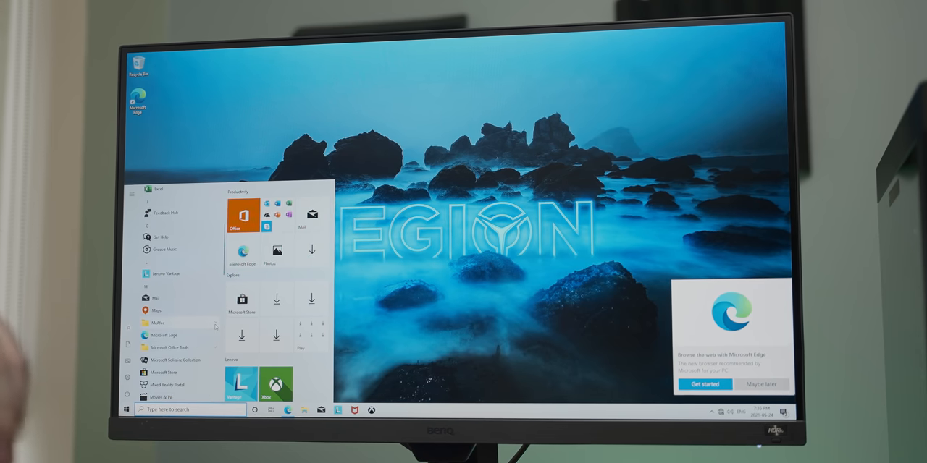
scroll("down", 3)
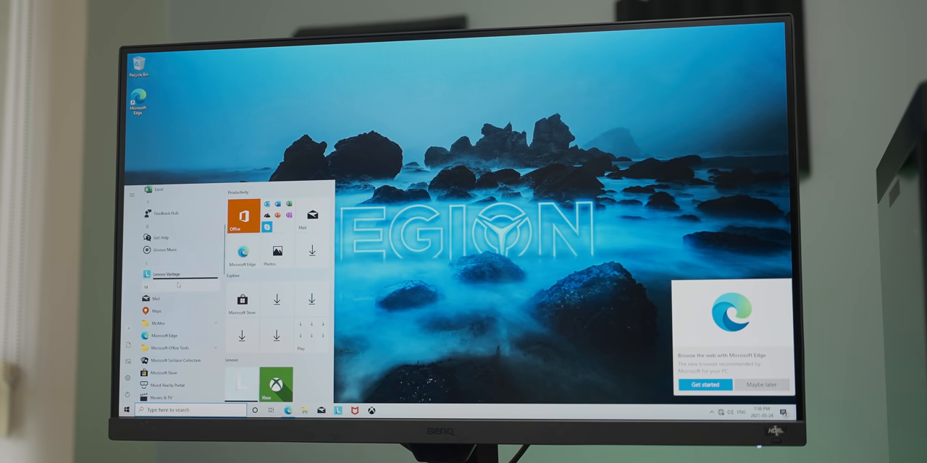
- Launch Lenovo Vantage and view the Legion device dashboard's tools, settings and lighting
left_click(166, 277)
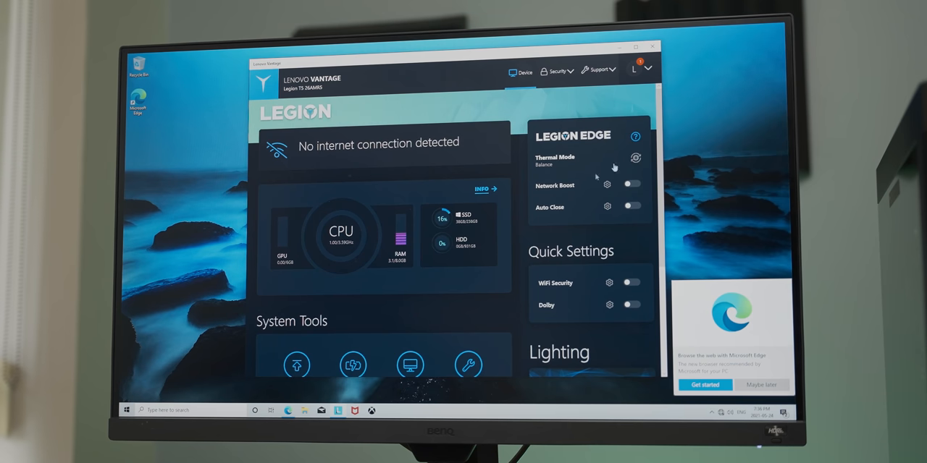
scroll("down", 3)
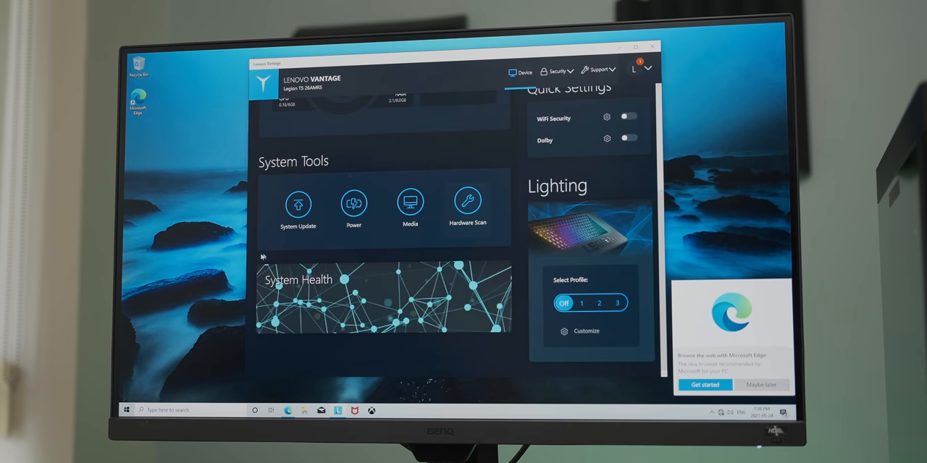
mouse_move(394, 258)
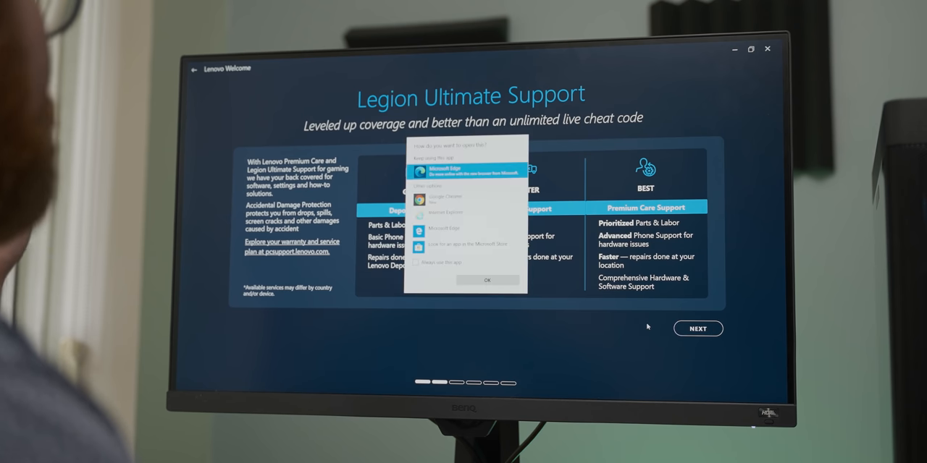
- Dismiss the open-with prompt, reach Legion Game Shop, decline its desktop shortcut and continue
left_click(487, 281)
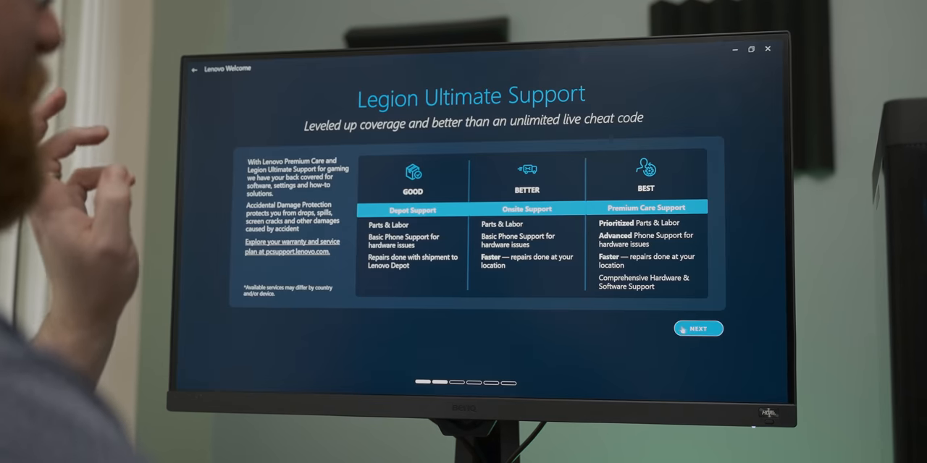
left_click(698, 329)
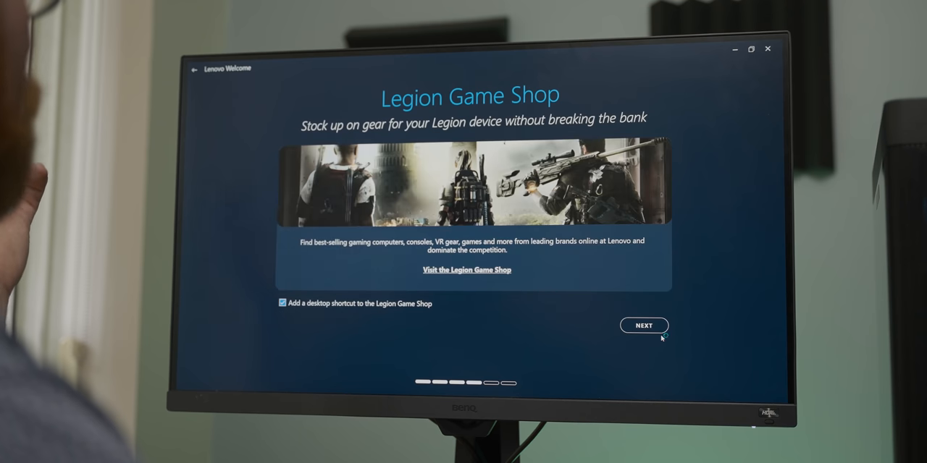
left_click(282, 305)
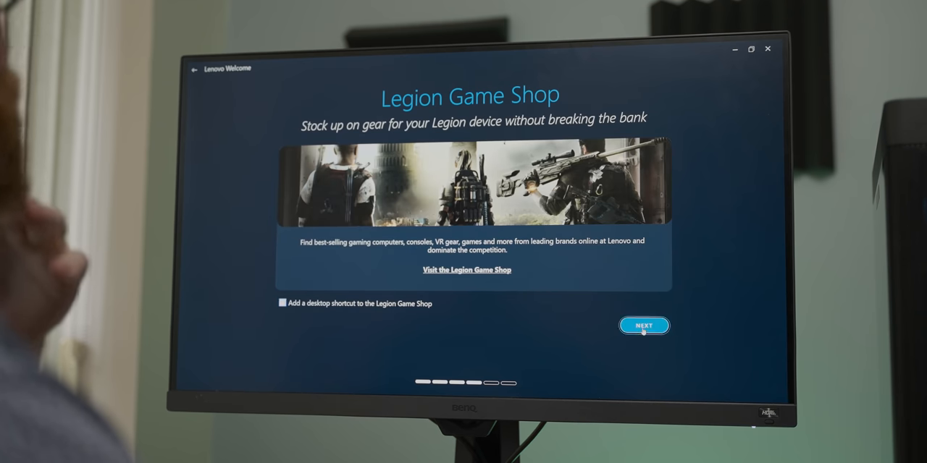
left_click(643, 325)
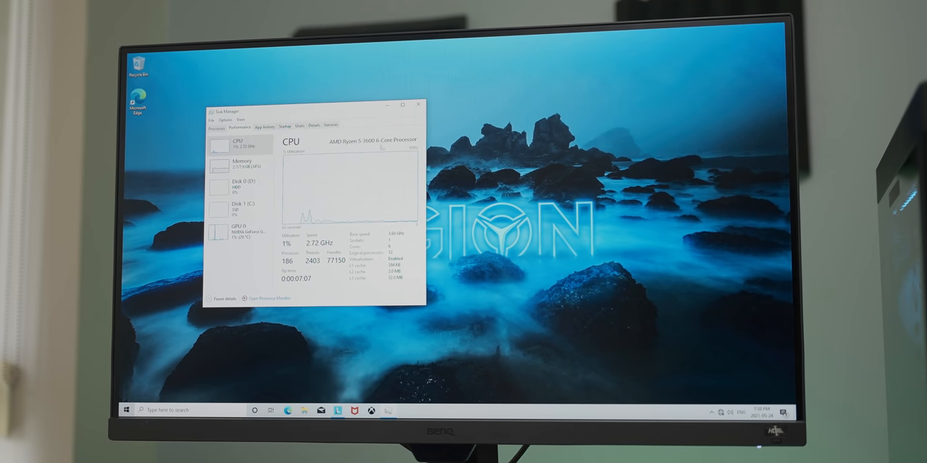
- Reposition Task Manager and show the Memory performance details
left_click_drag(313, 105, 355, 104)
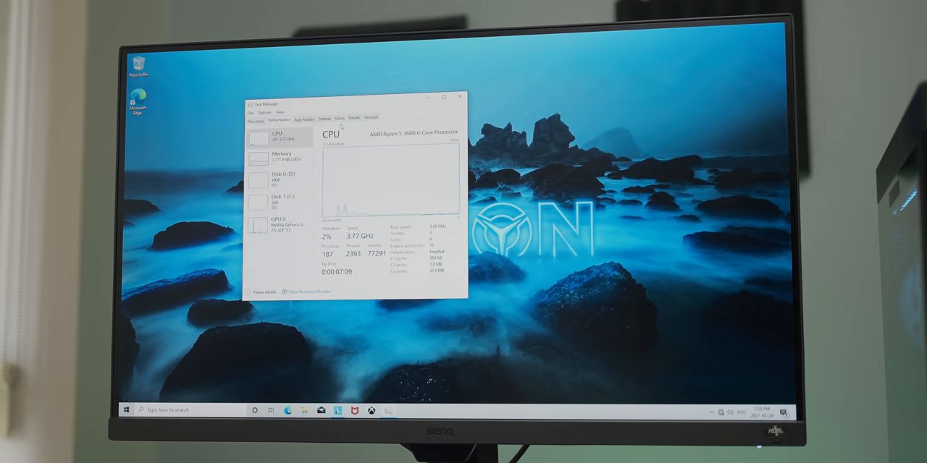
left_click(287, 153)
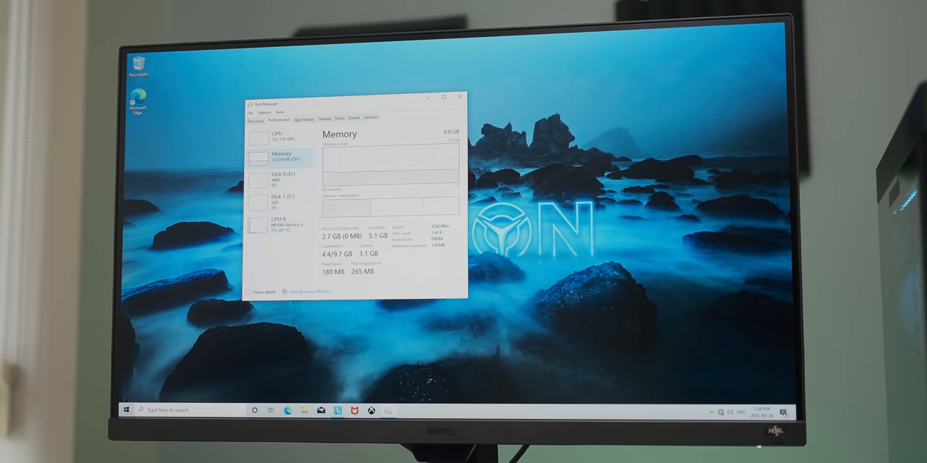
left_click(281, 224)
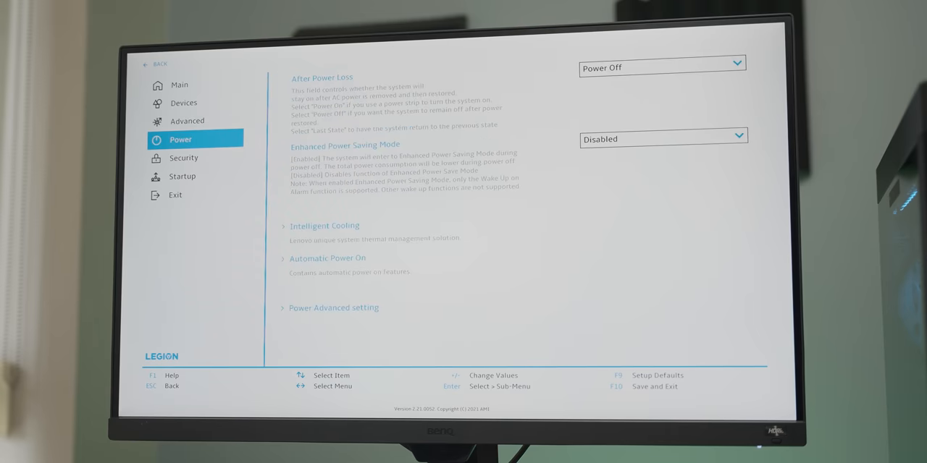
- Select the Power section of the BIOS setup menu
left_click(175, 194)
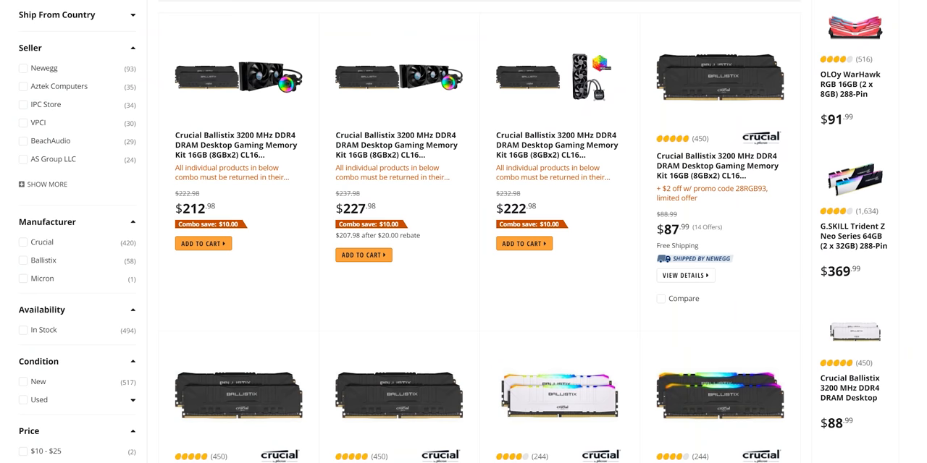
- Scroll the Newegg results to more Crucial Ballistix DDR4 kits and prices
scroll("down", 3)
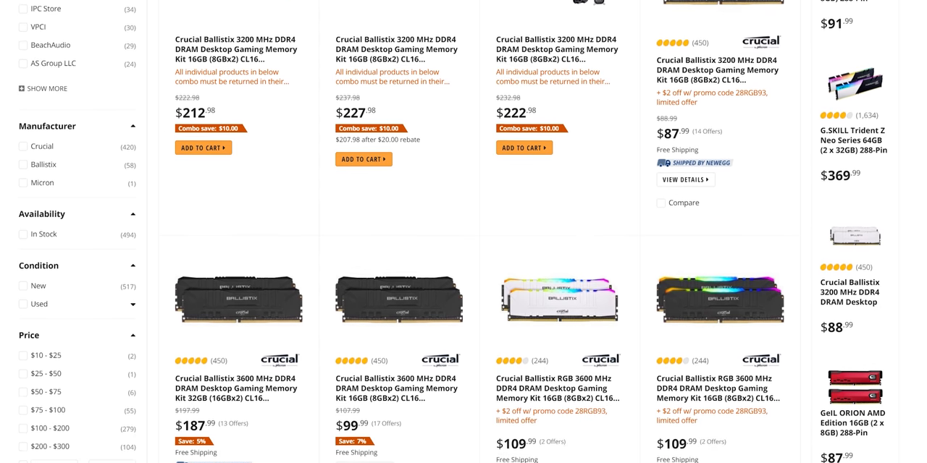
scroll("down", 3)
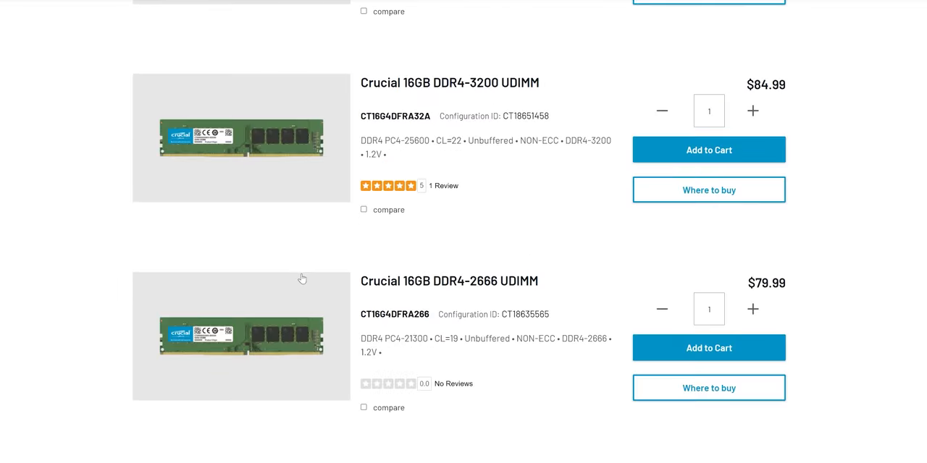
- Browse Crucial's DDR4 module prices, then choose a browser for the Welcome page link
scroll("down", 3)
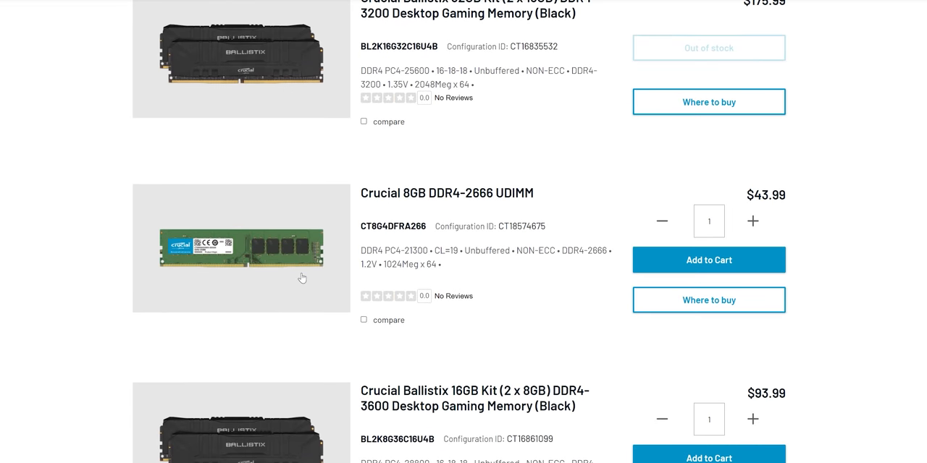
scroll("down", 3)
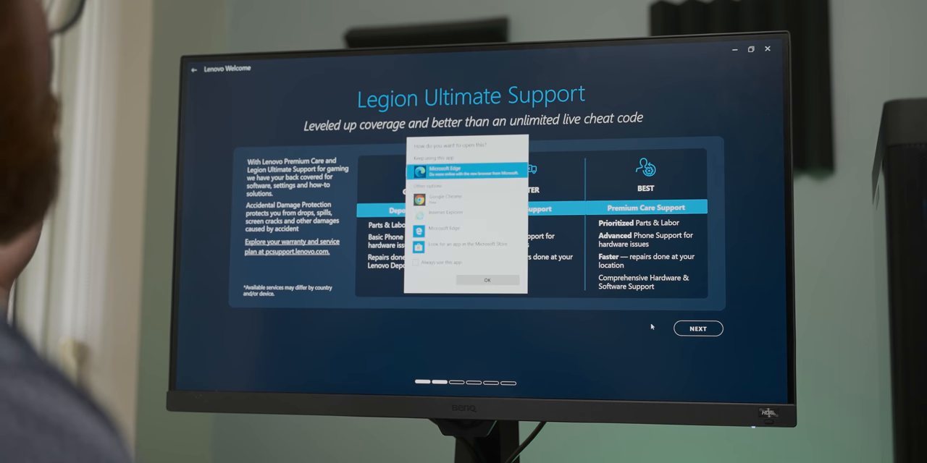
left_click(487, 280)
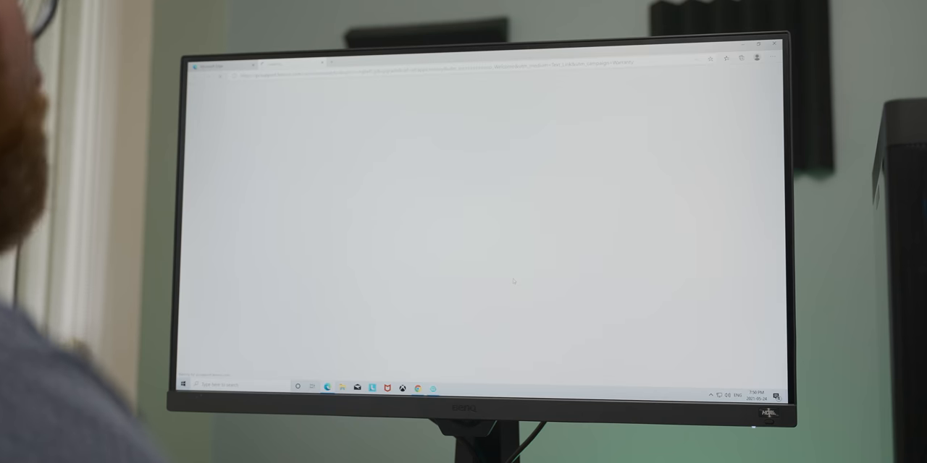